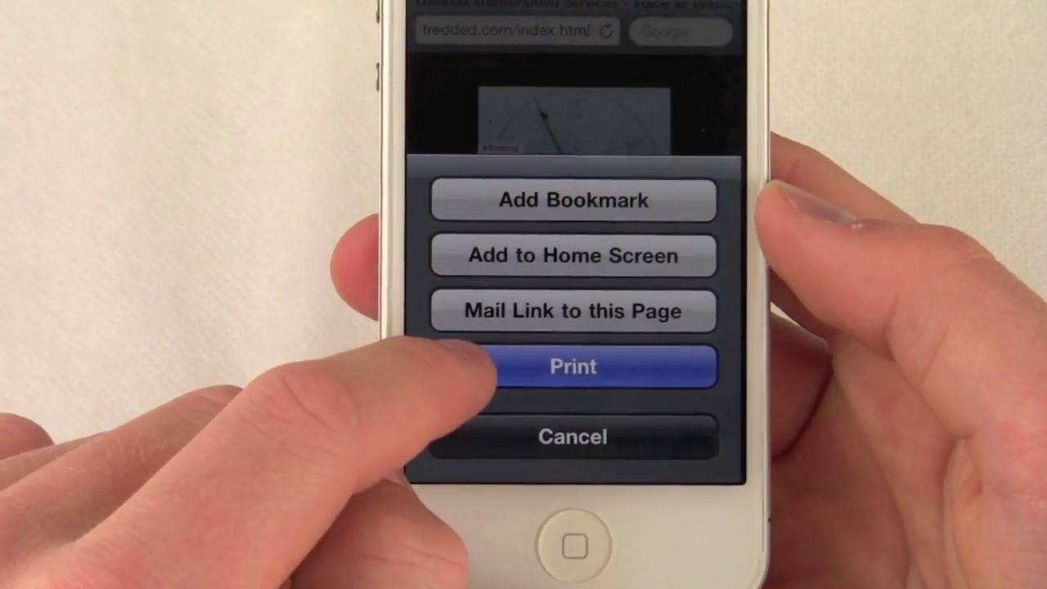
Bring up Safari's print options for the current web page via the action button
left_click(573, 367)
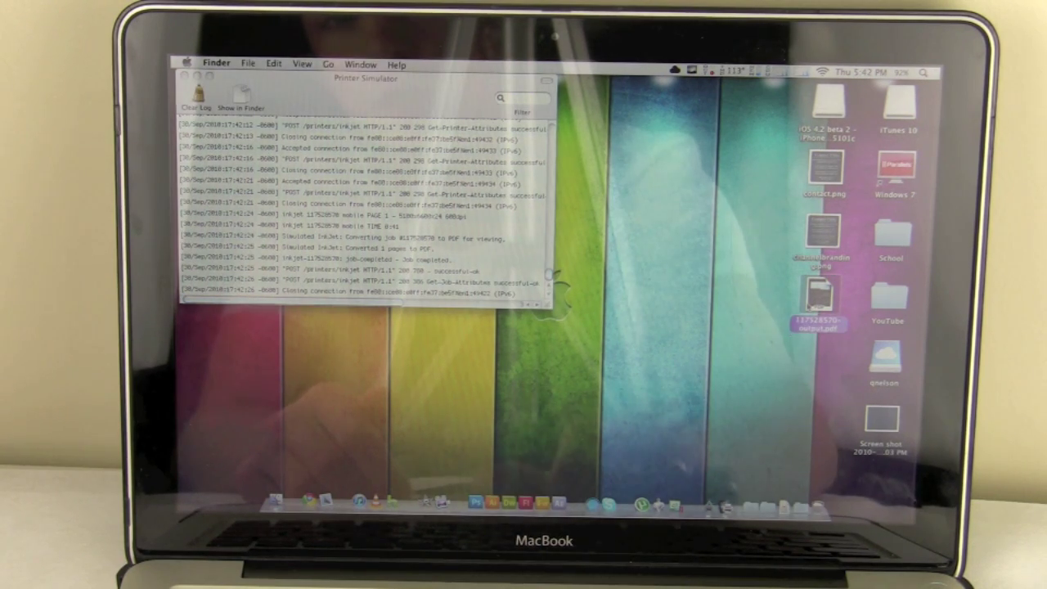
Open the printed Tredded Transcription page's output PDF from the desktop
double_click(817, 294)
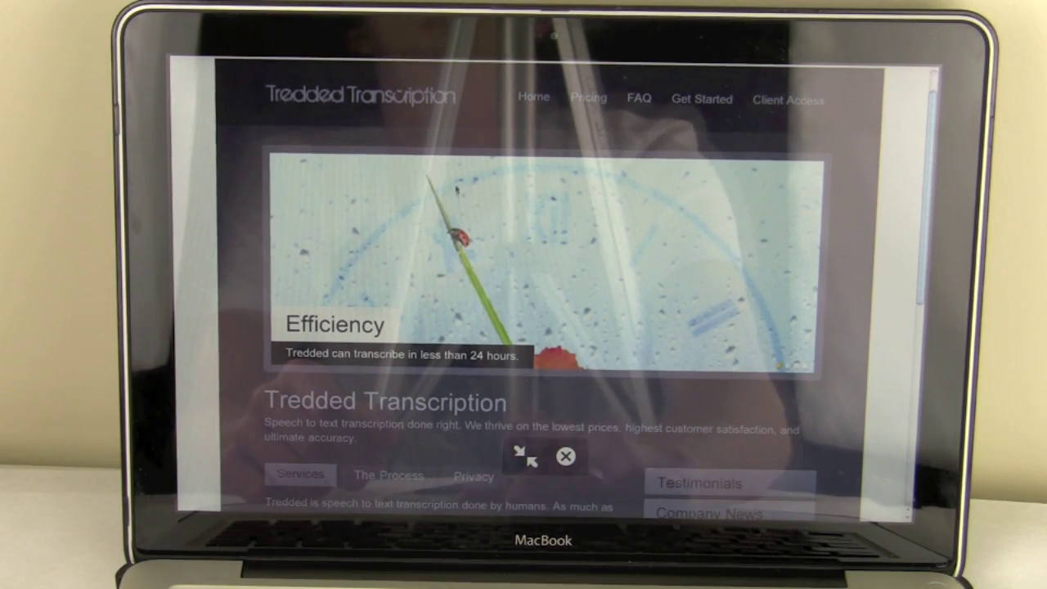
scroll("down", 3)
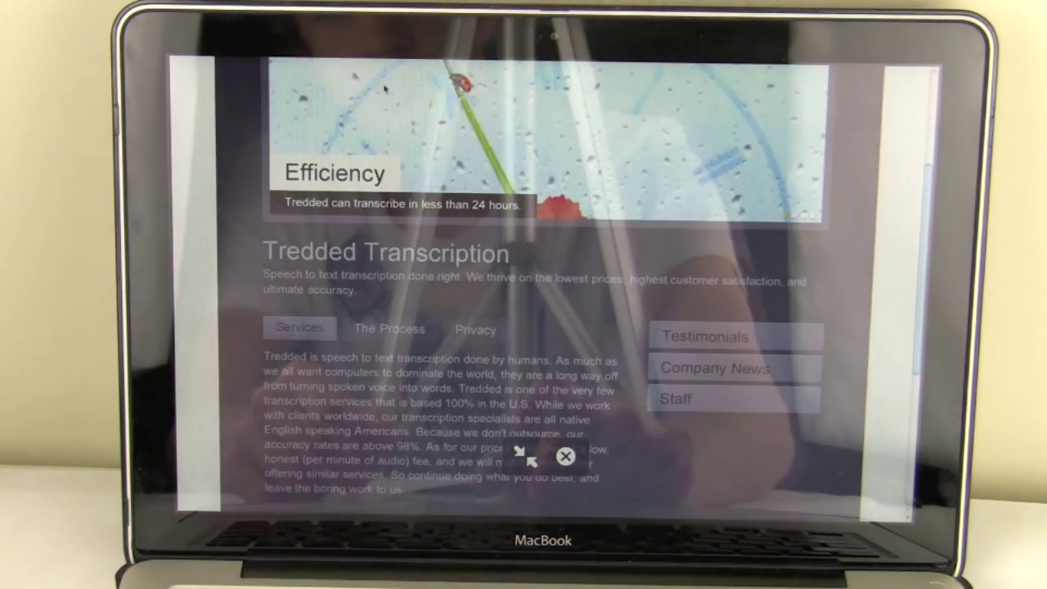
scroll("down", 3)
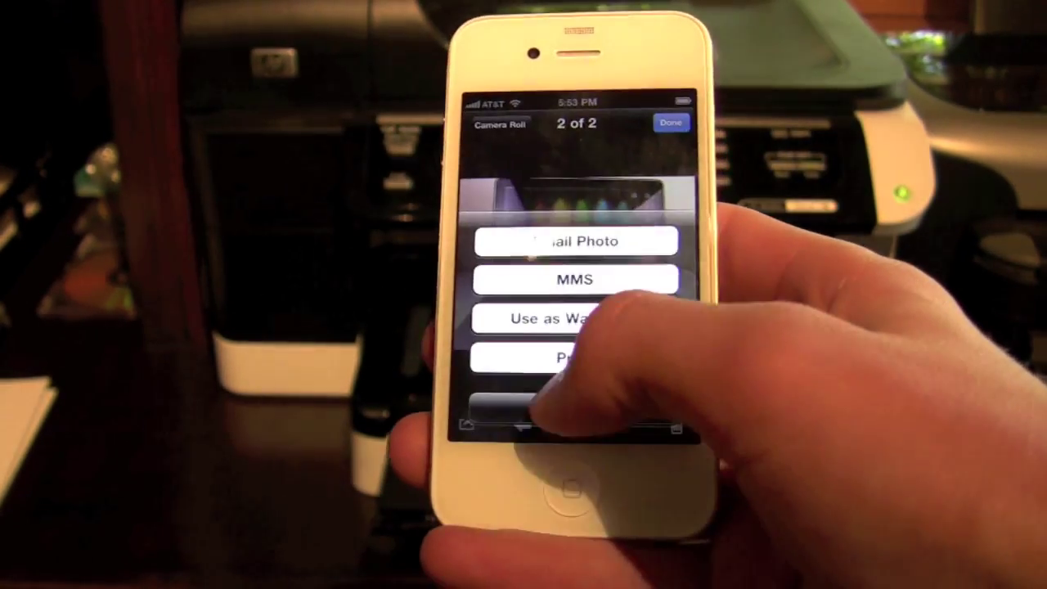
Print one copy of the camera roll photo to the OfficeJet 8500
left_click(575, 355)
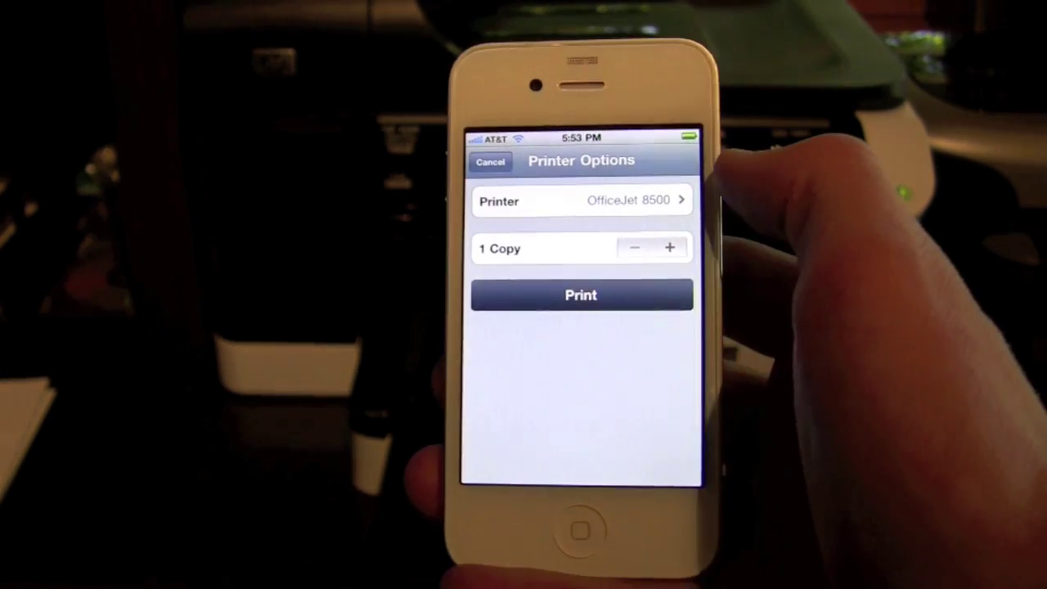
left_click(580, 295)
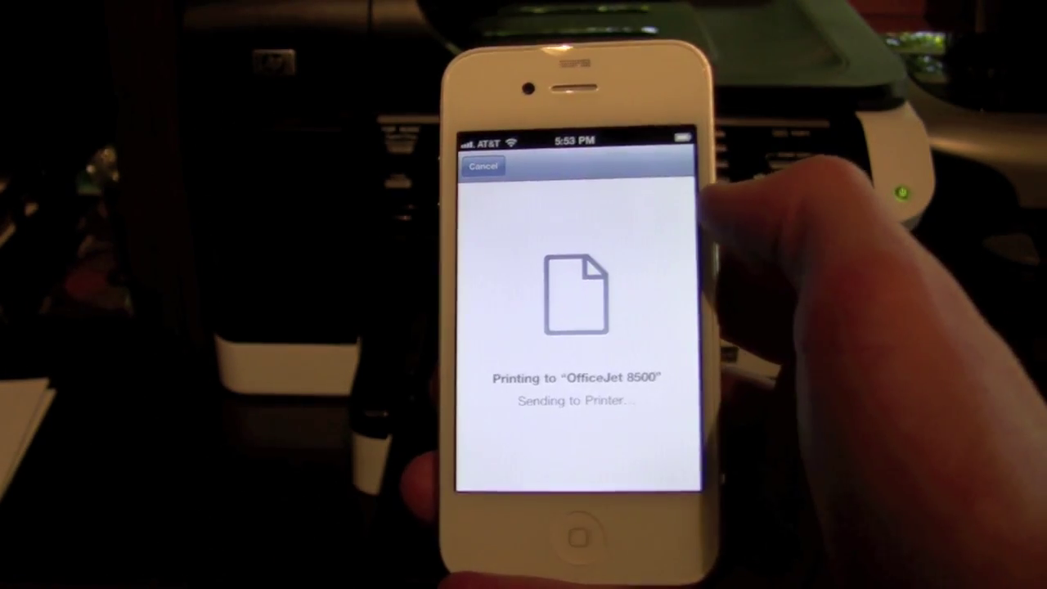